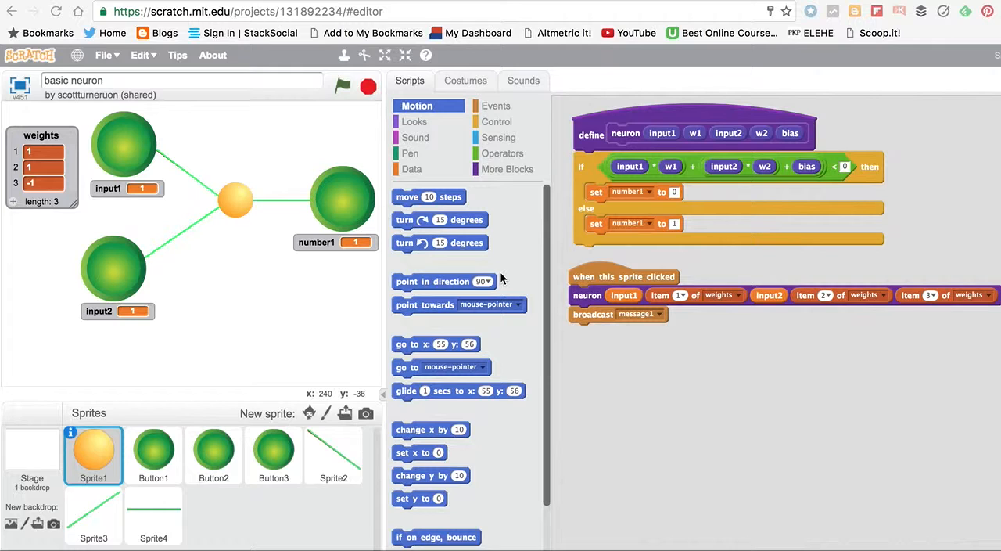
mouse_move(266, 98)
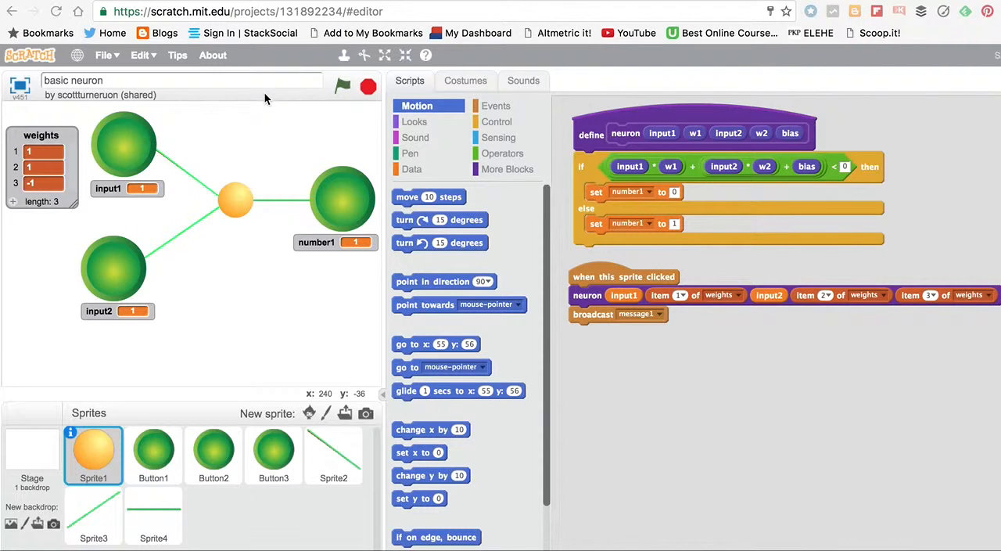
mouse_move(347, 98)
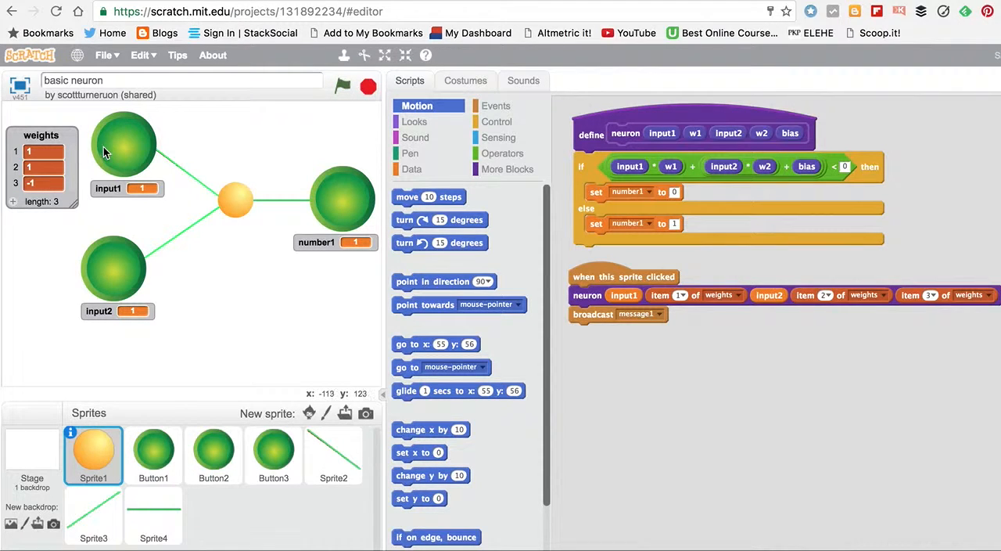
mouse_move(188, 120)
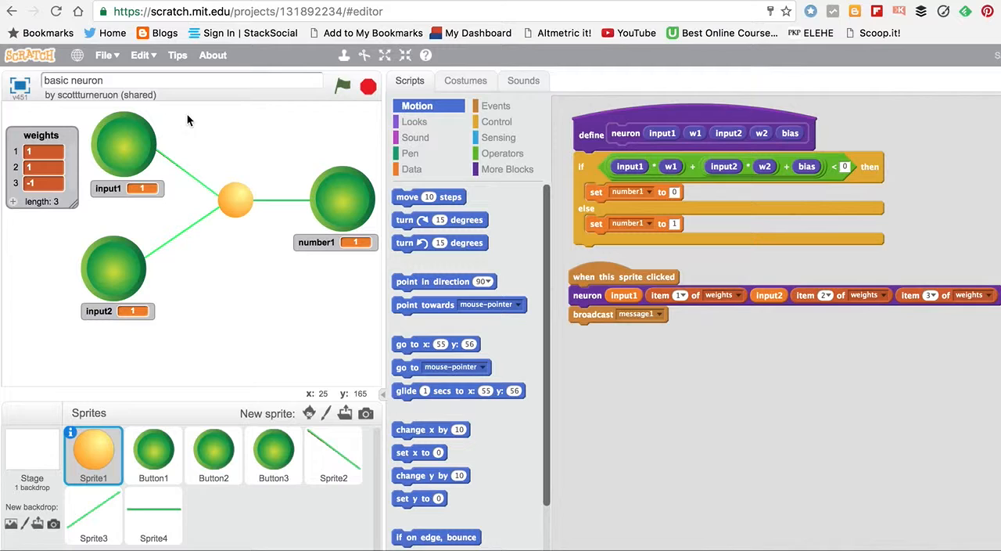
- Toggle input1 off so it turns red and reads 0
click(123, 143)
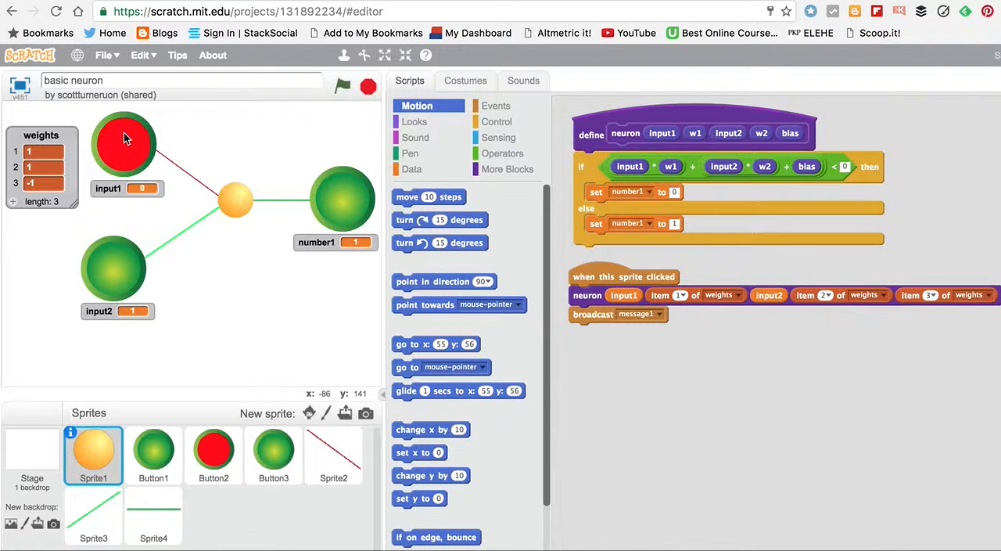
mouse_move(116, 280)
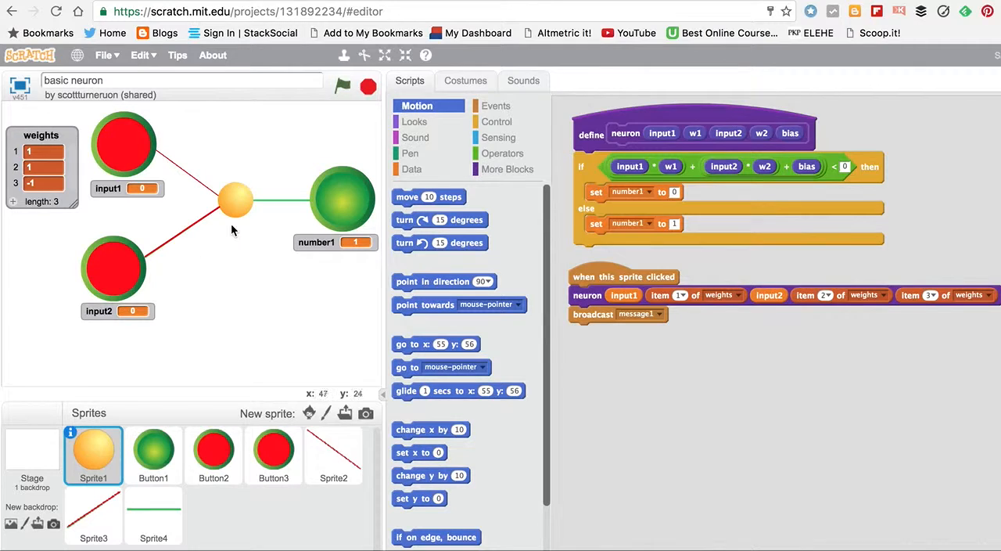
mouse_move(216, 229)
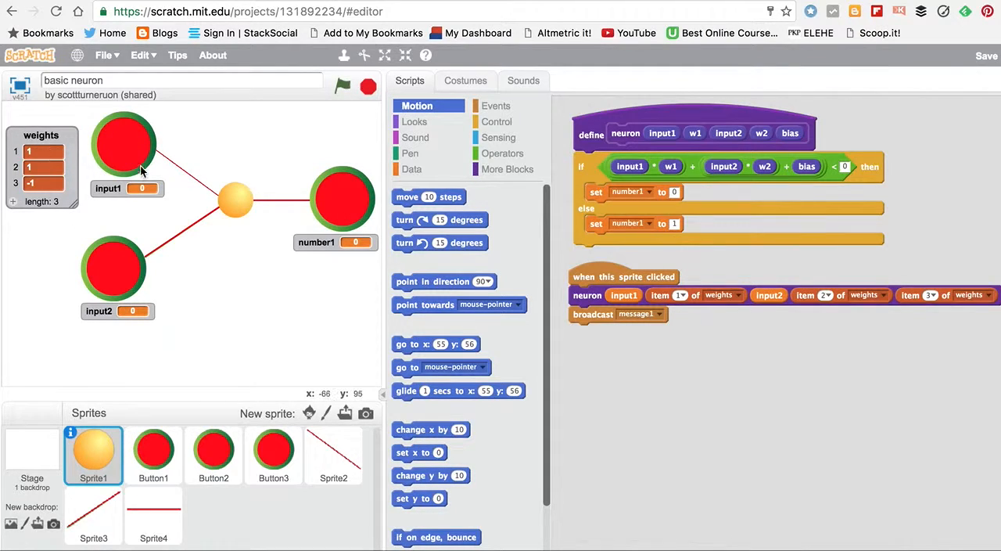
mouse_move(125, 162)
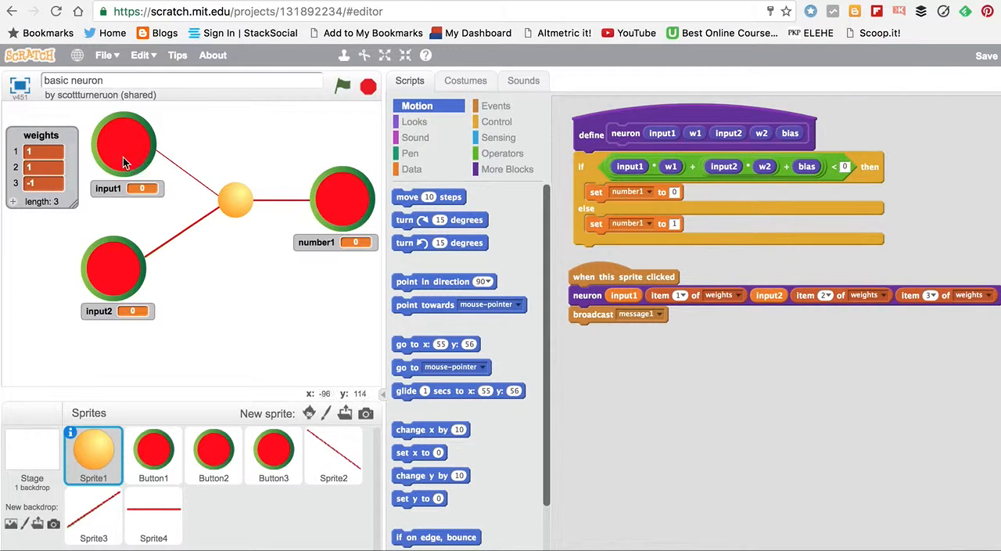
mouse_move(176, 168)
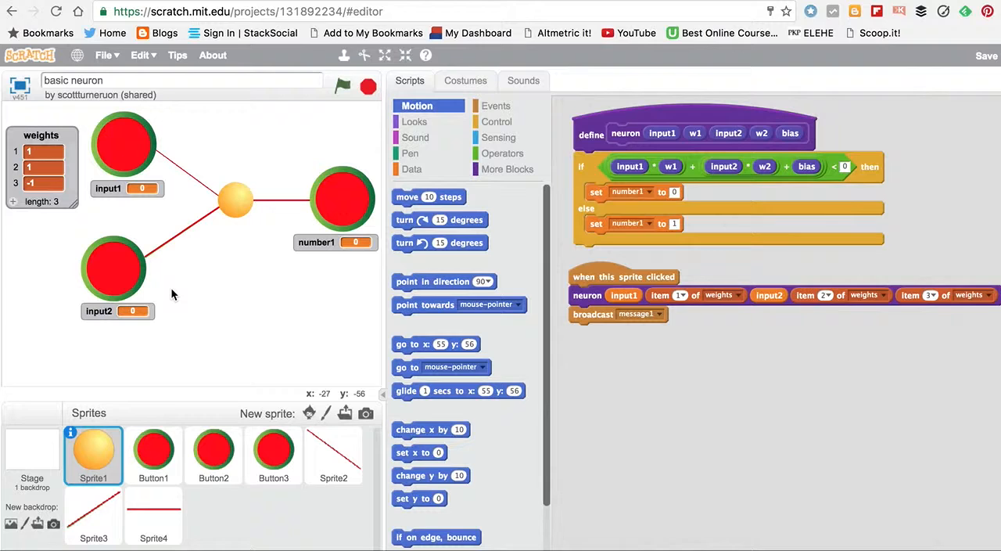
mouse_move(657, 249)
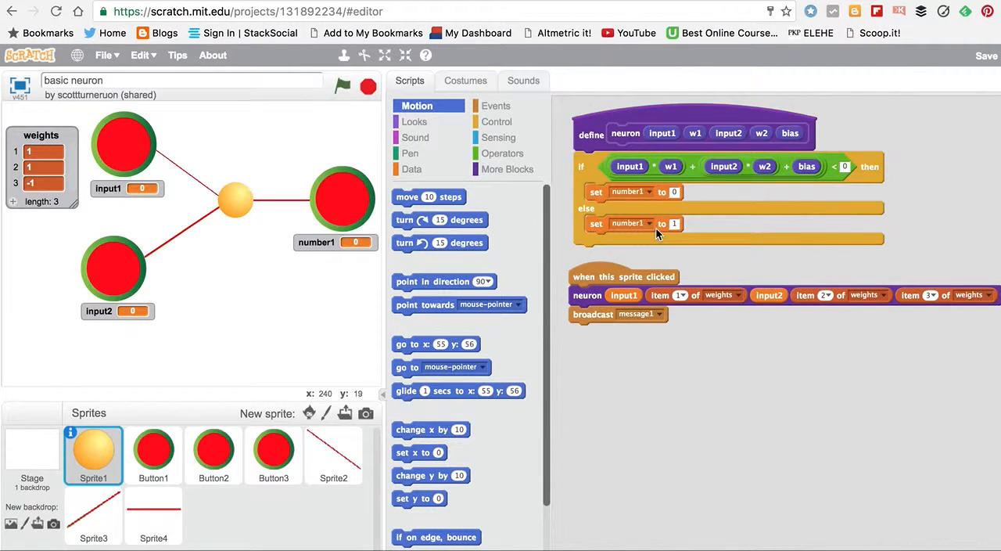
mouse_move(632, 172)
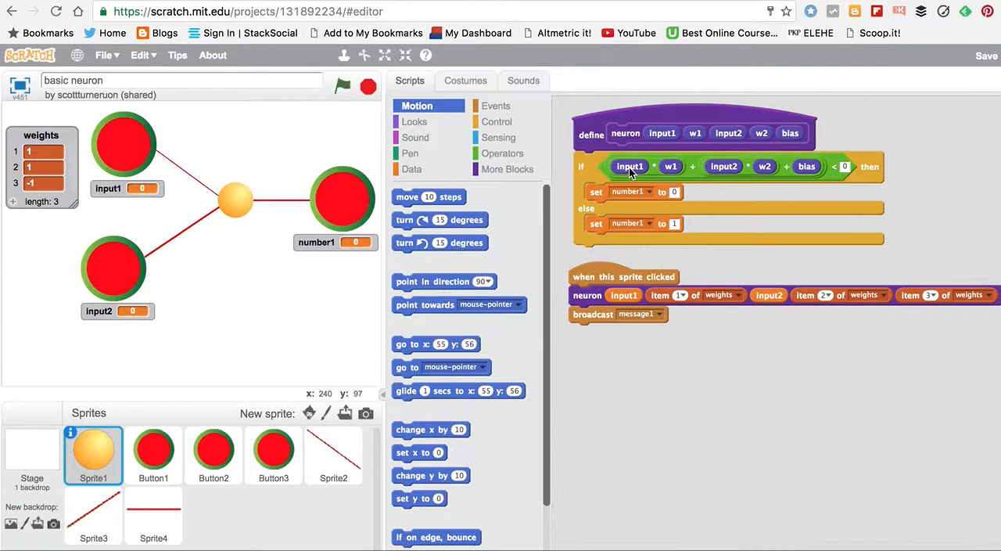
mouse_move(733, 177)
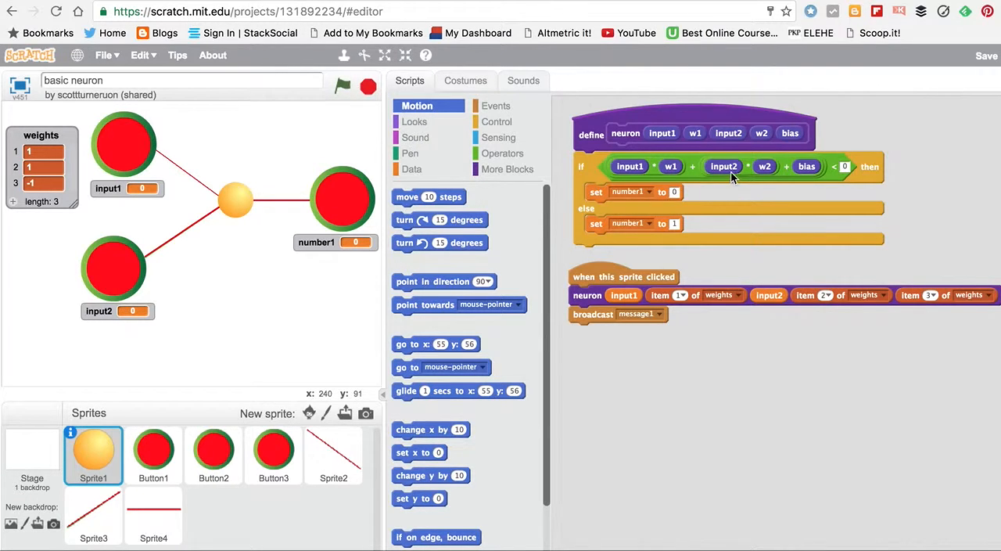
mouse_move(788, 206)
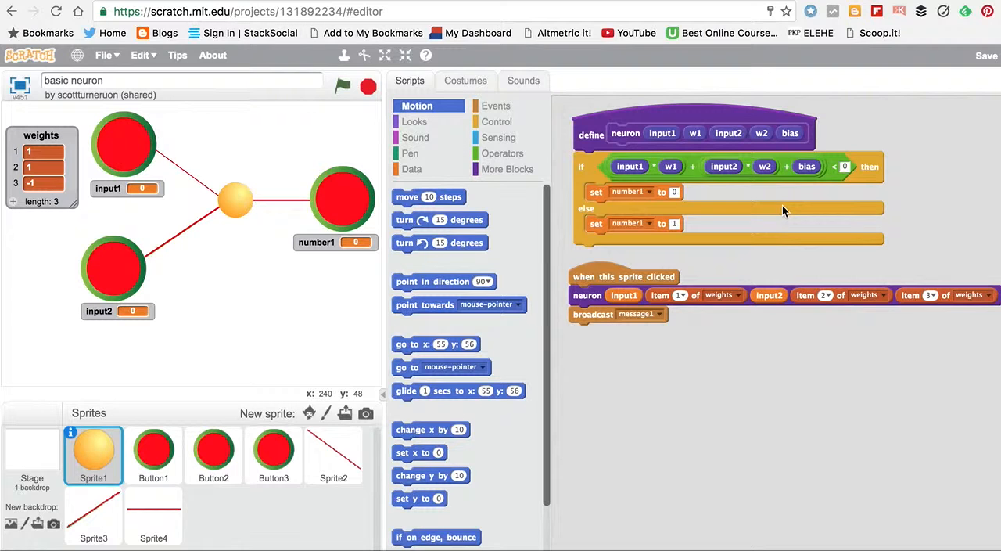
mouse_move(670, 270)
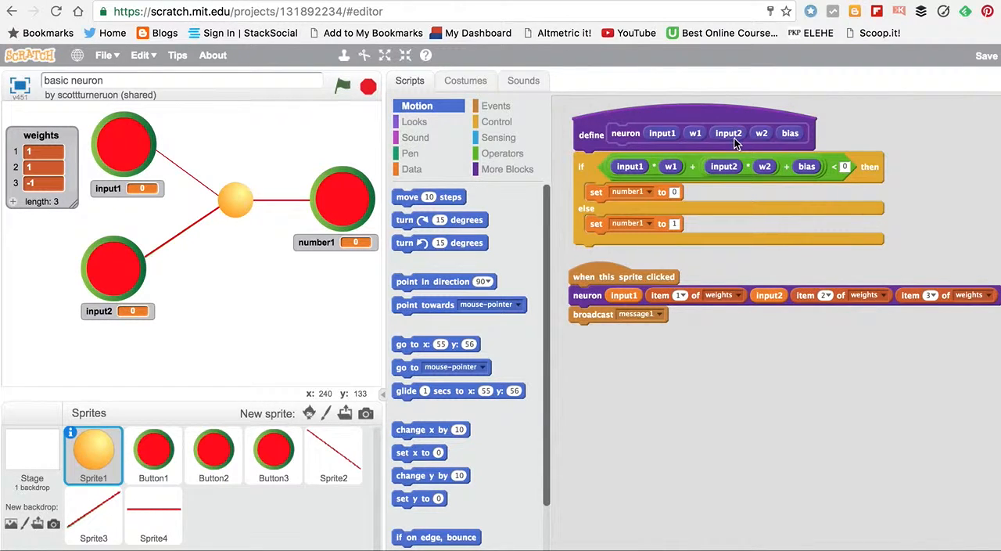
mouse_move(795, 144)
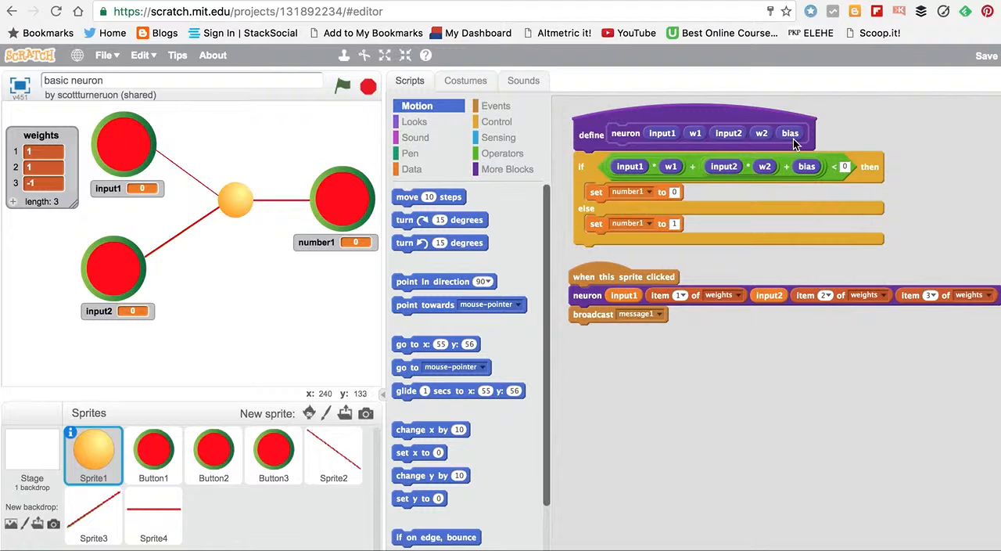
mouse_move(630, 137)
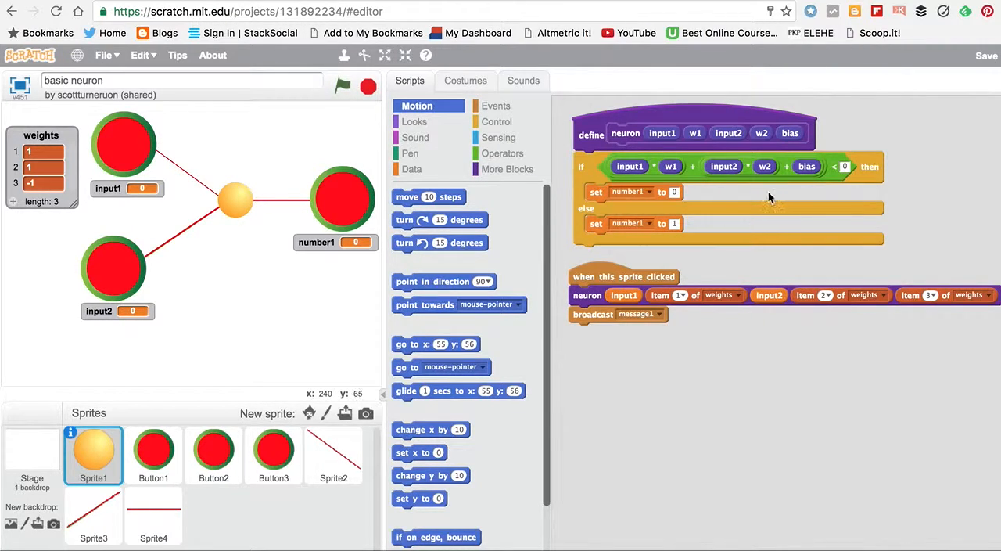
mouse_move(849, 189)
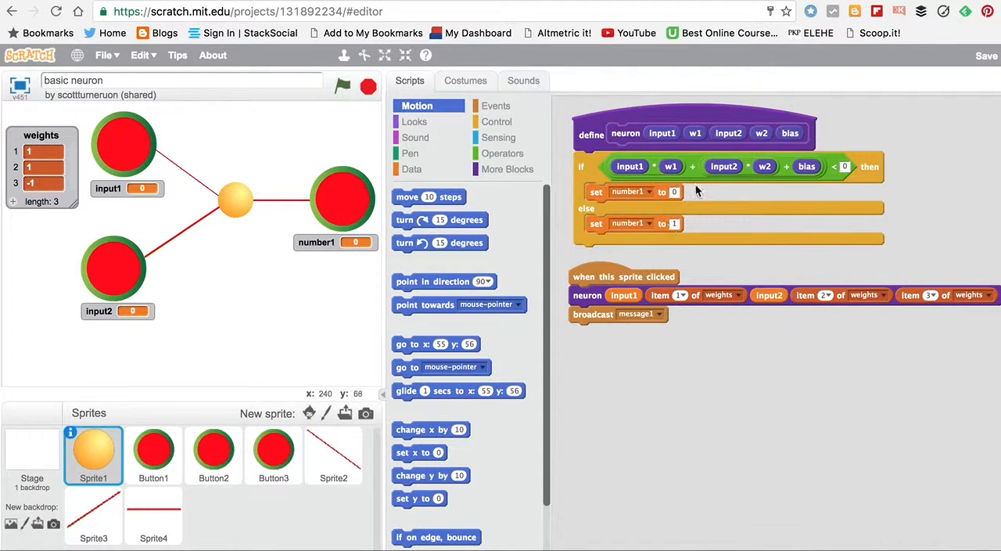
mouse_move(631, 180)
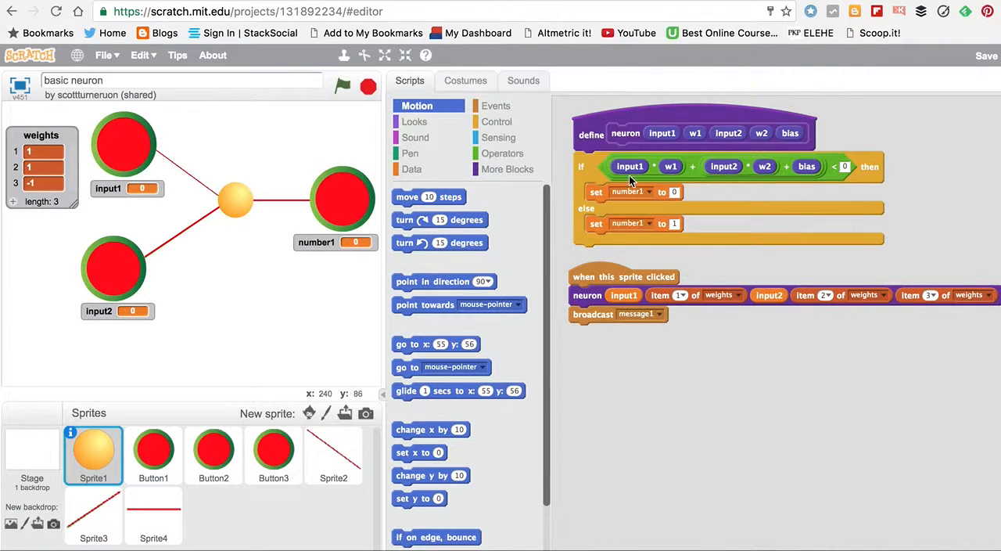
mouse_move(676, 174)
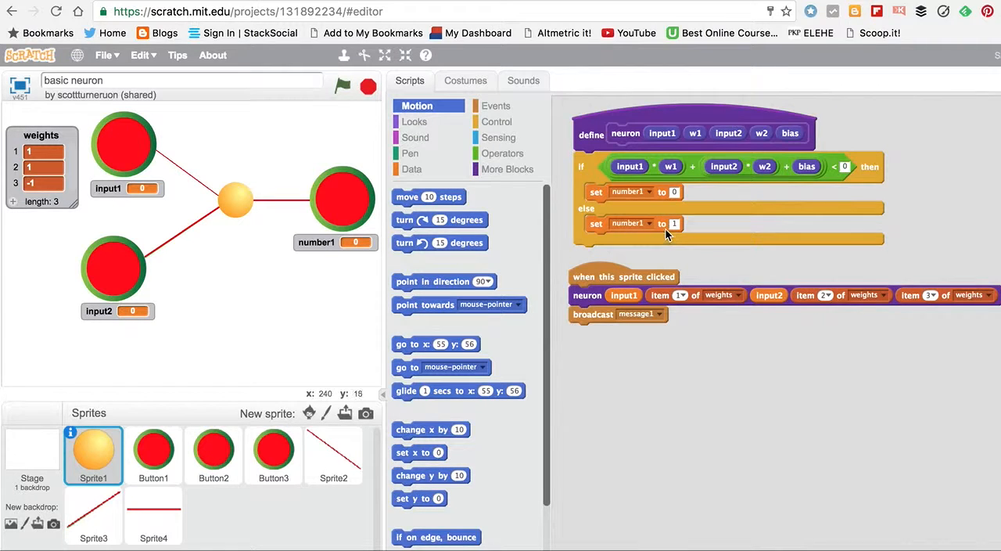
mouse_move(642, 225)
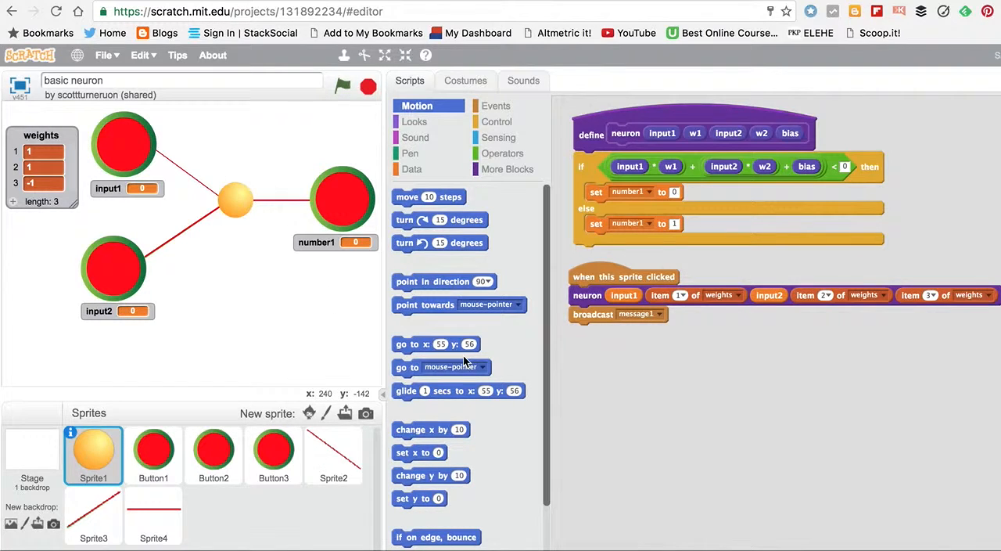
mouse_move(323, 323)
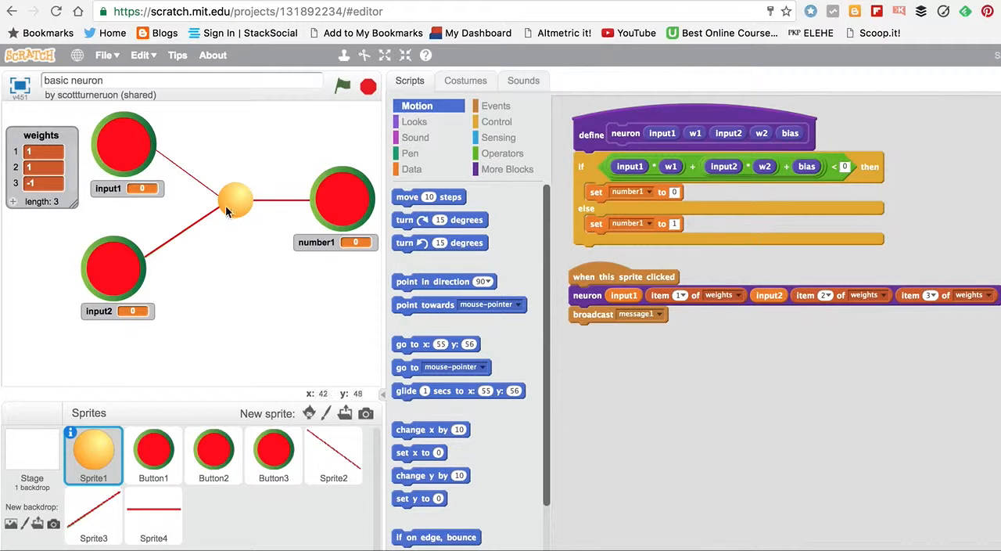
mouse_move(161, 160)
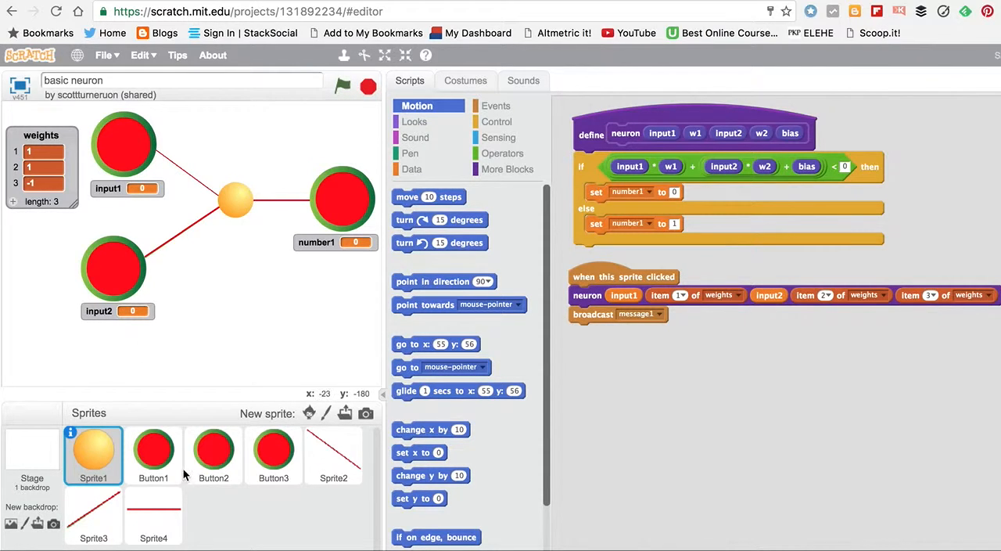
click(153, 454)
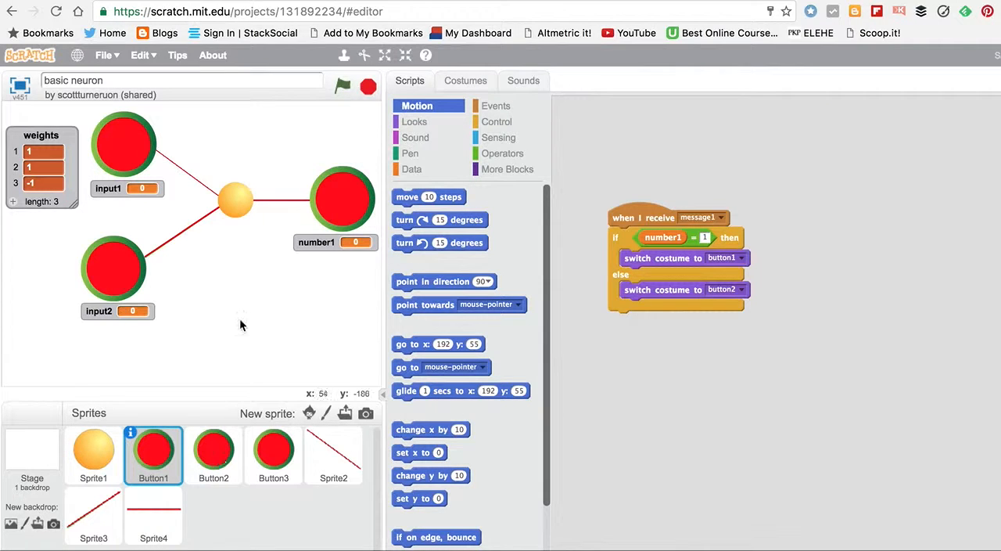
mouse_move(305, 231)
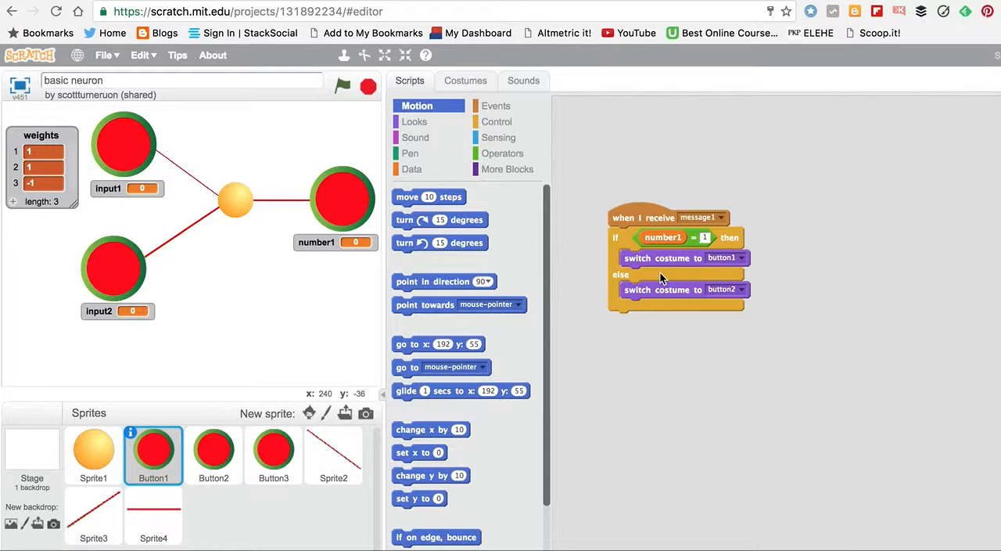
mouse_move(507, 275)
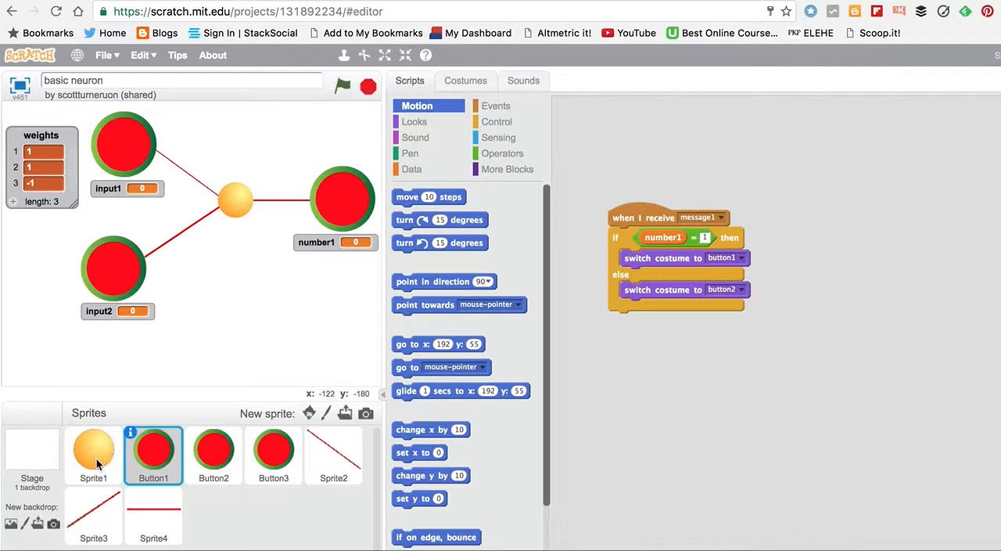
- Select Sprite1 to show the neuron definition scripts
click(93, 454)
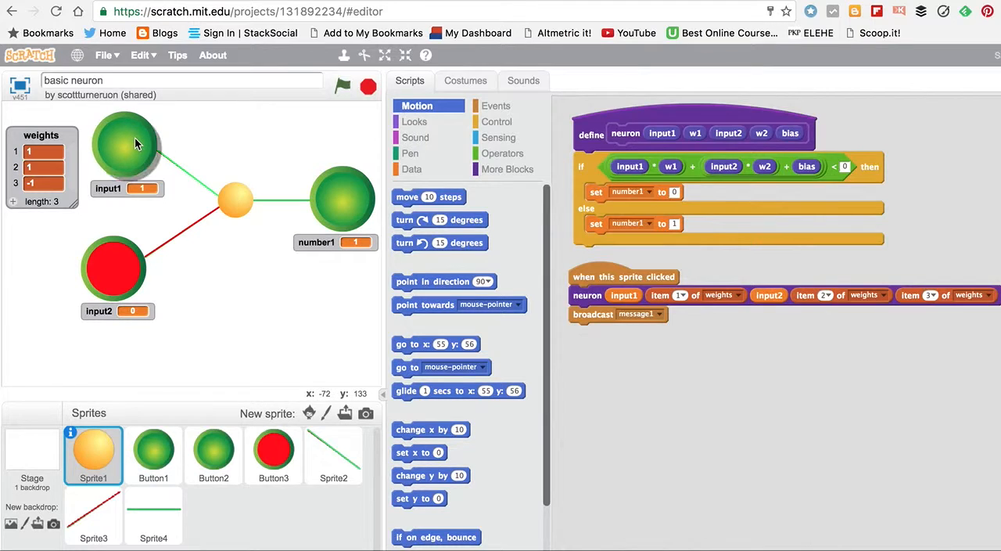
- Turn input2 and input1 on, then rerun the neuron so number1 shows 1
click(213, 456)
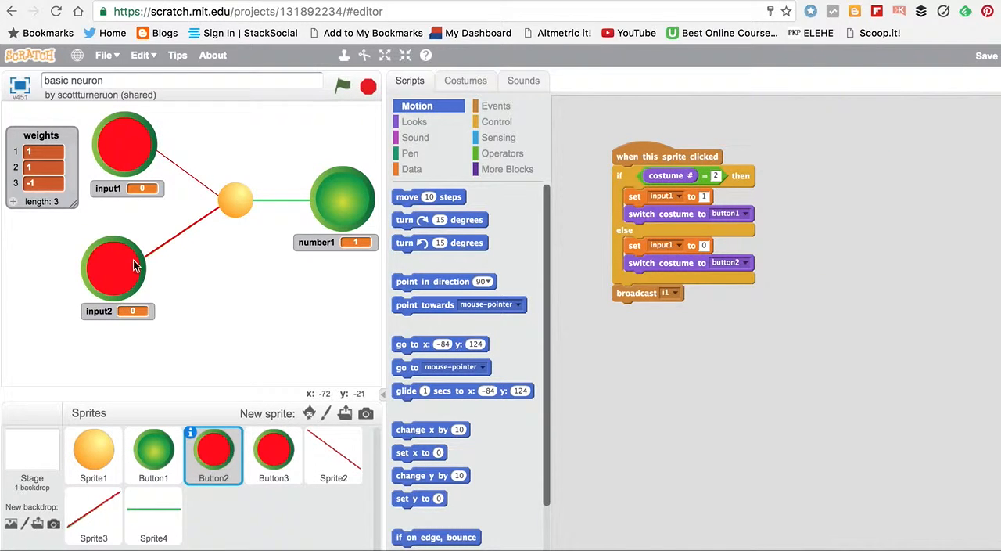
click(114, 269)
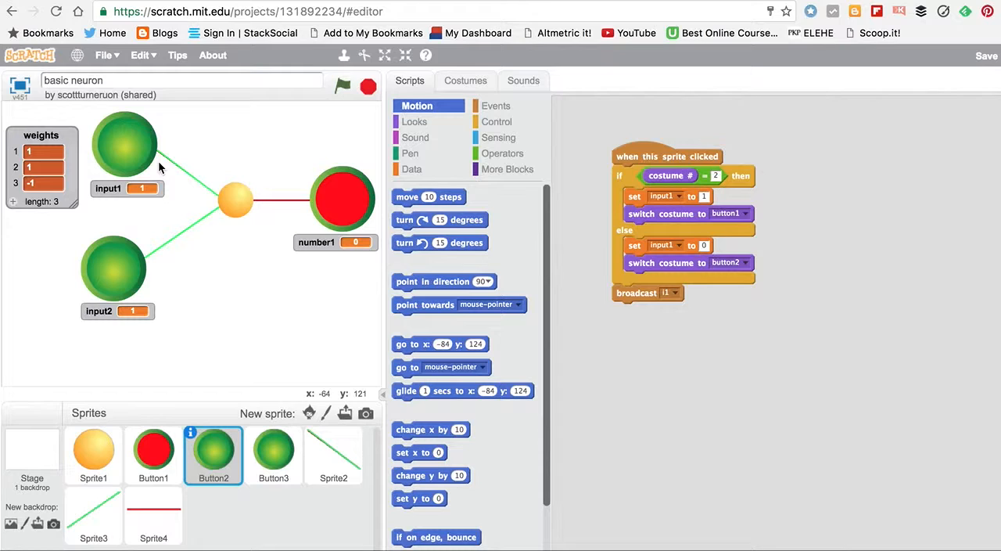
click(93, 455)
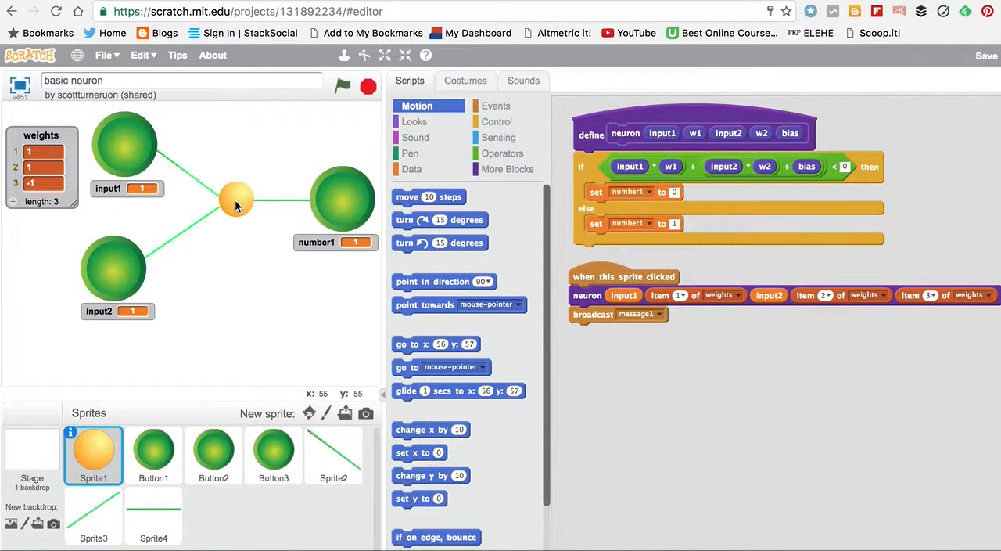
mouse_move(53, 186)
text(-2)
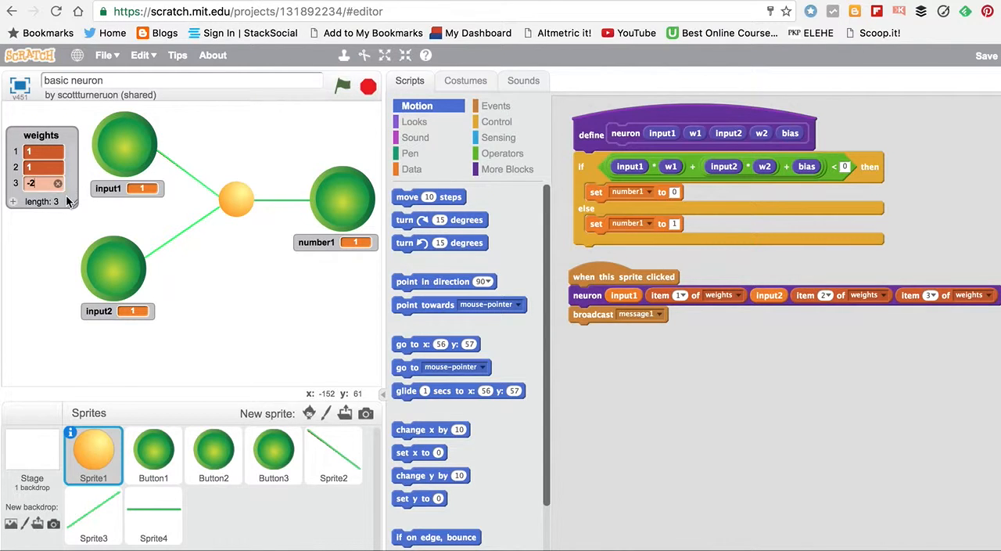
mouse_move(231, 227)
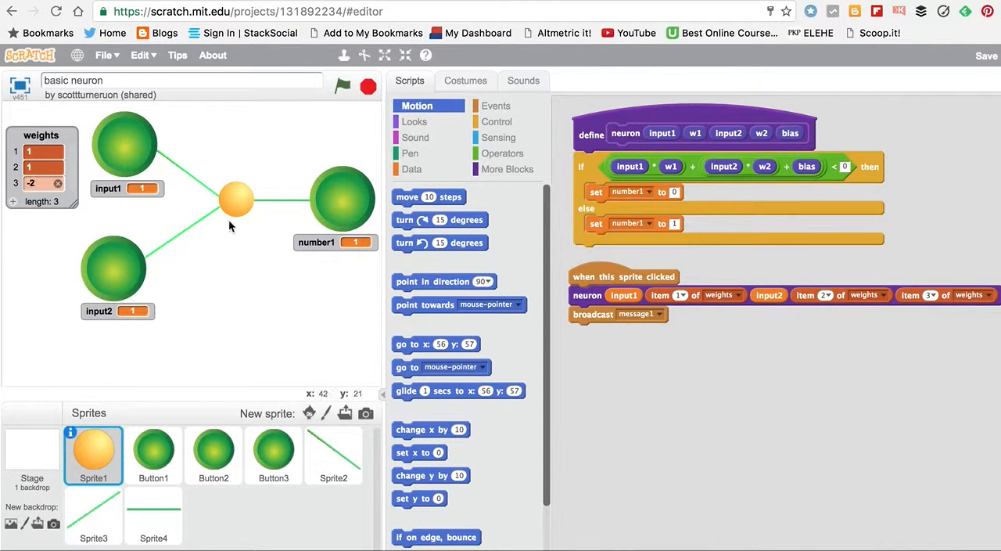
mouse_move(227, 261)
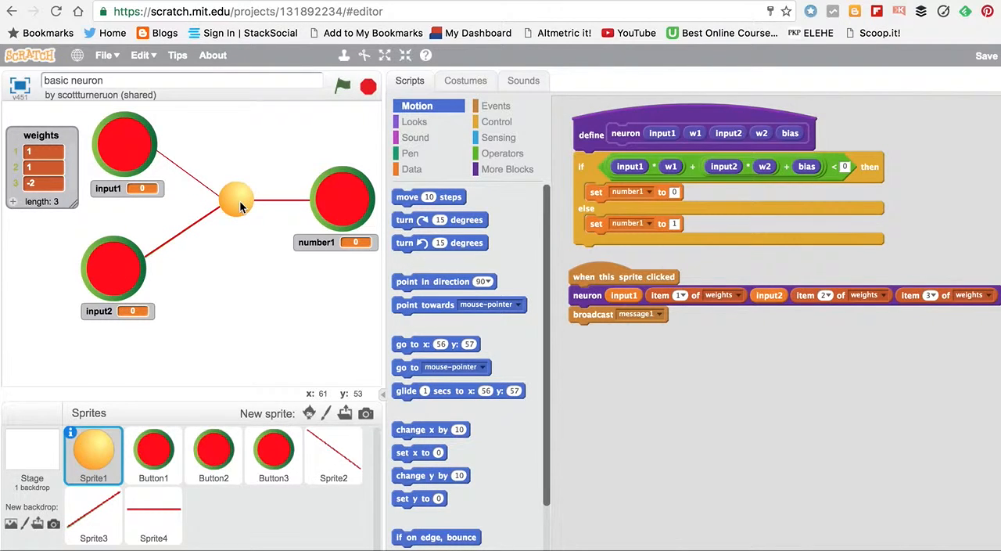
- Rerun the neuron with bias -2 and both inputs on; number1 shows 1
click(115, 269)
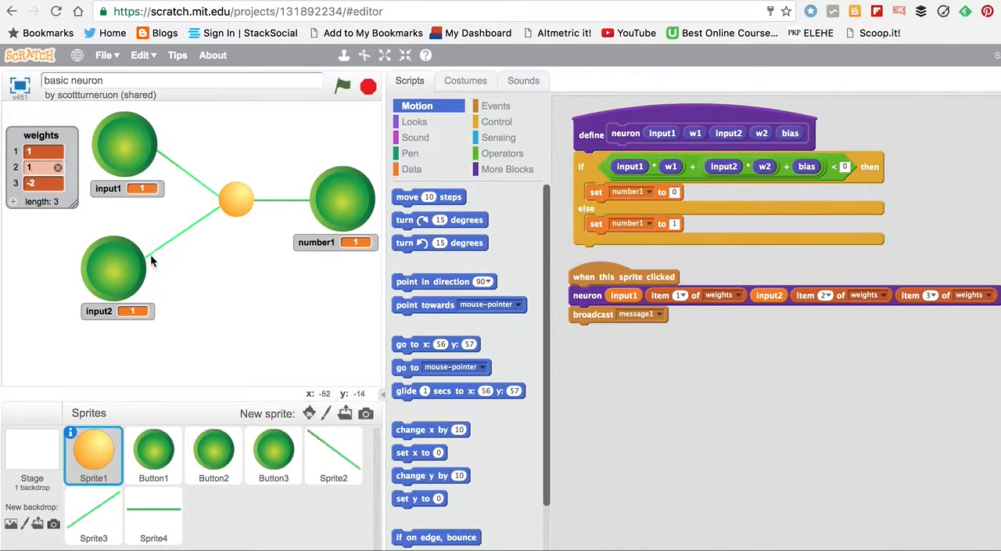
mouse_move(225, 221)
text(0)
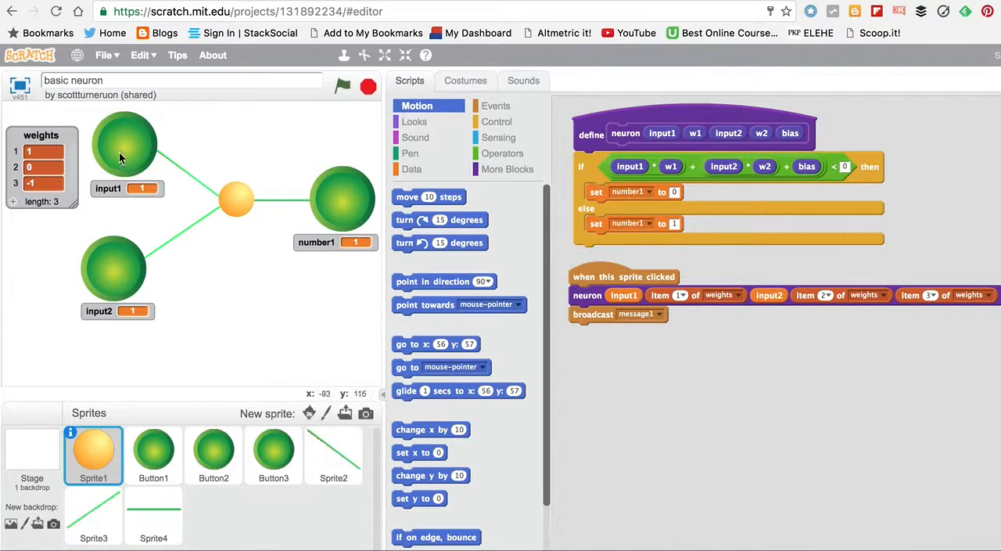
- Switch input1 off, rerun the neuron for output 0, and select bias weight item 3
click(124, 144)
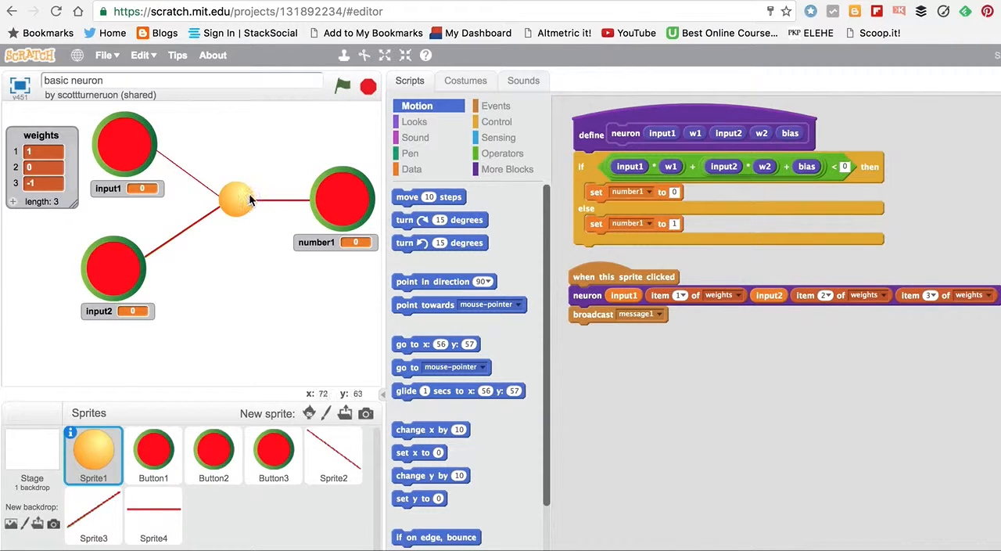
click(114, 269)
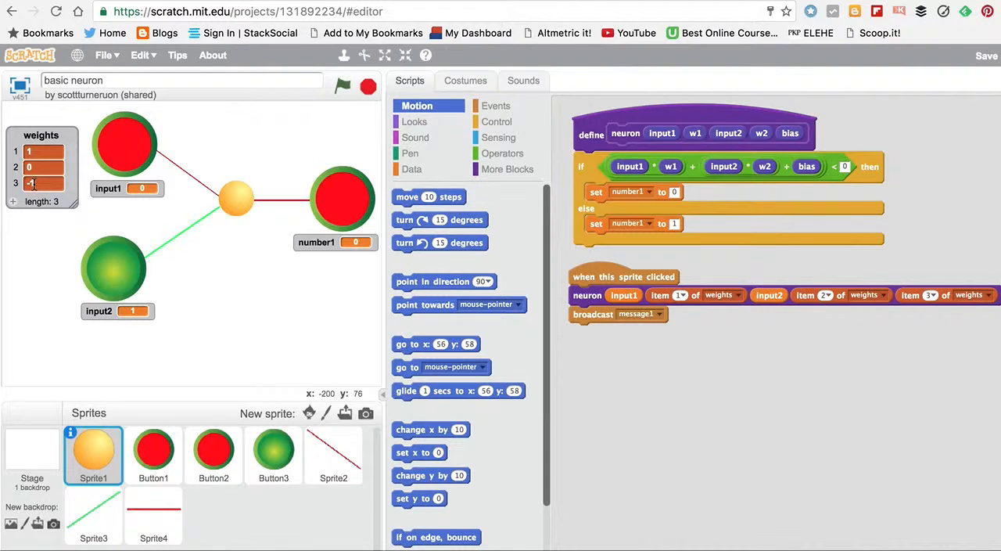
click(43, 183)
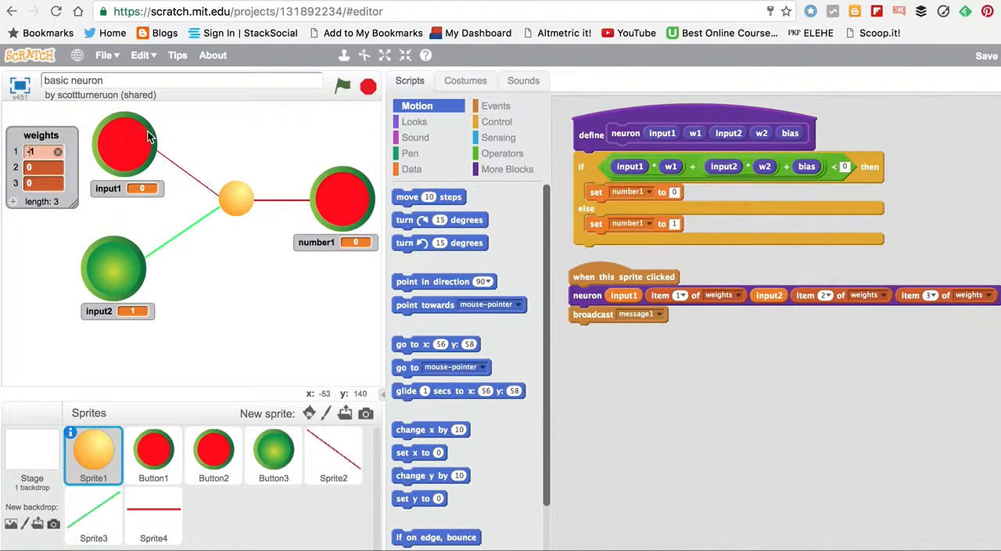
mouse_move(239, 202)
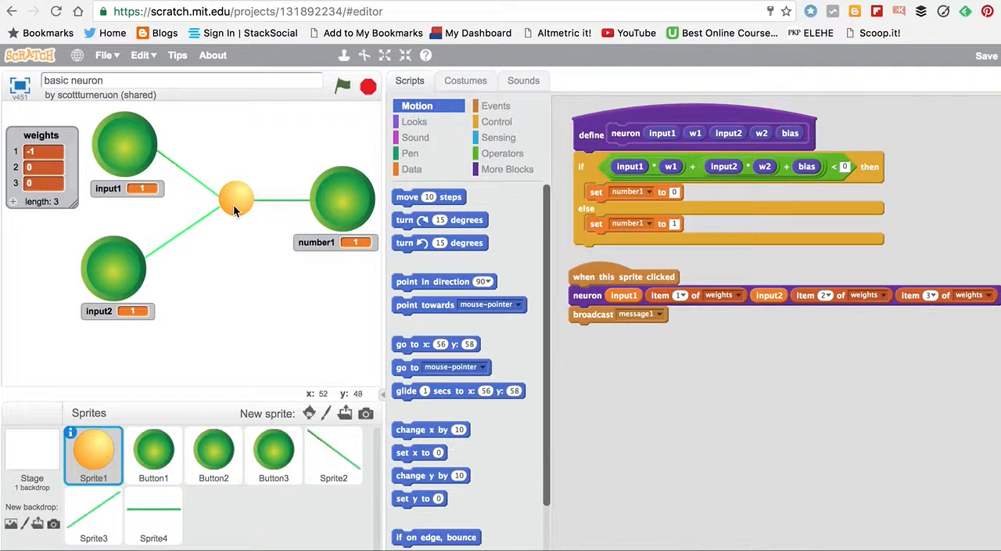
- Rerun the neuron with weights -1, 0, 0 and both inputs on; output reads 0
click(236, 197)
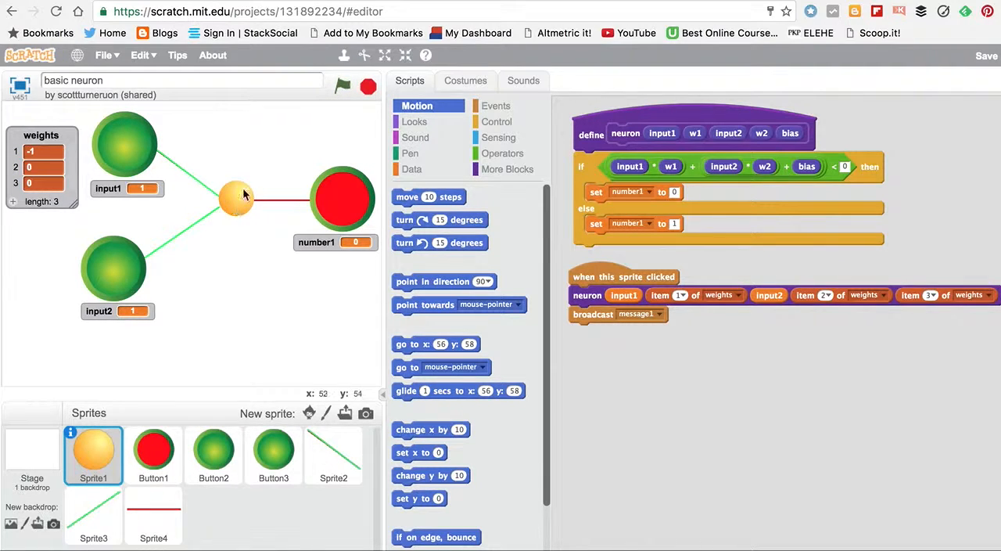
mouse_move(260, 173)
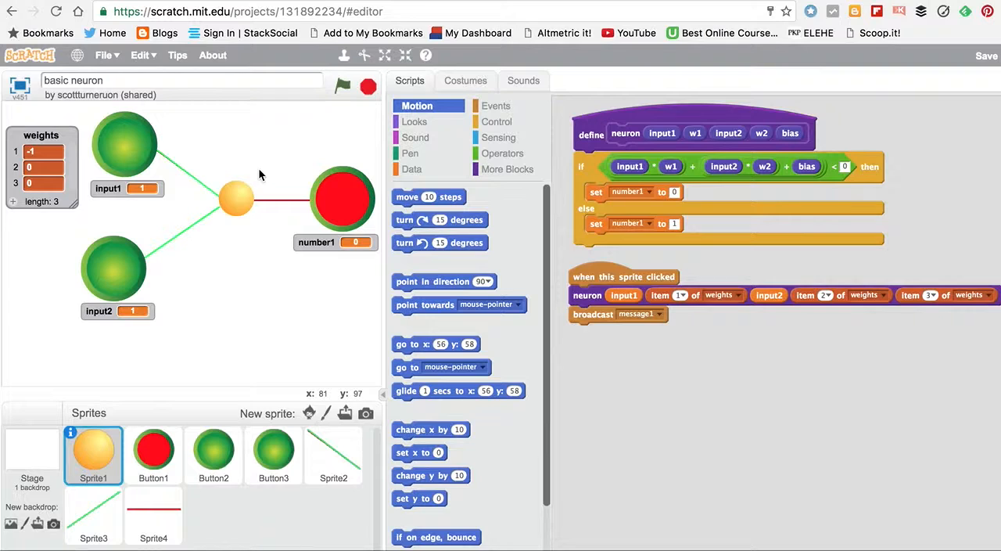
mouse_move(495, 283)
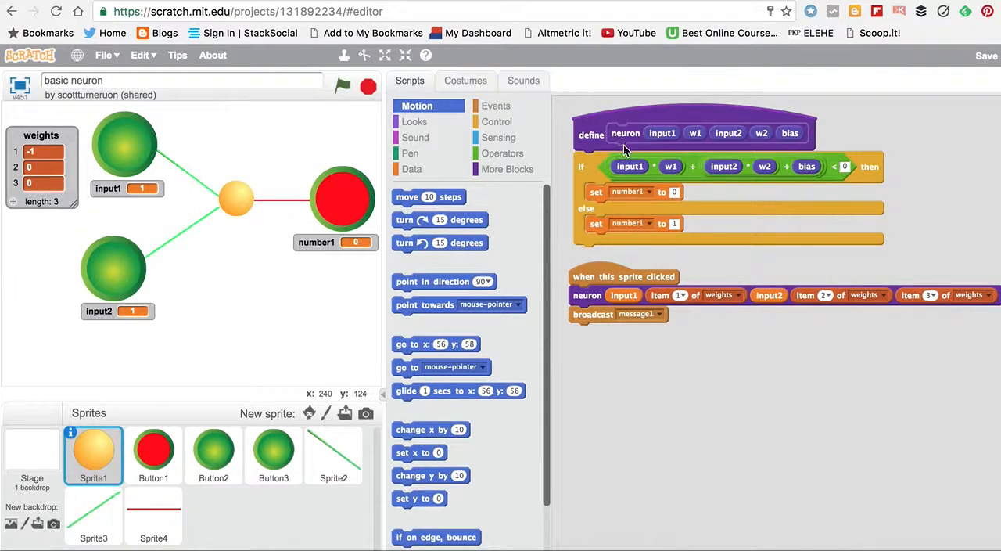
mouse_move(663, 143)
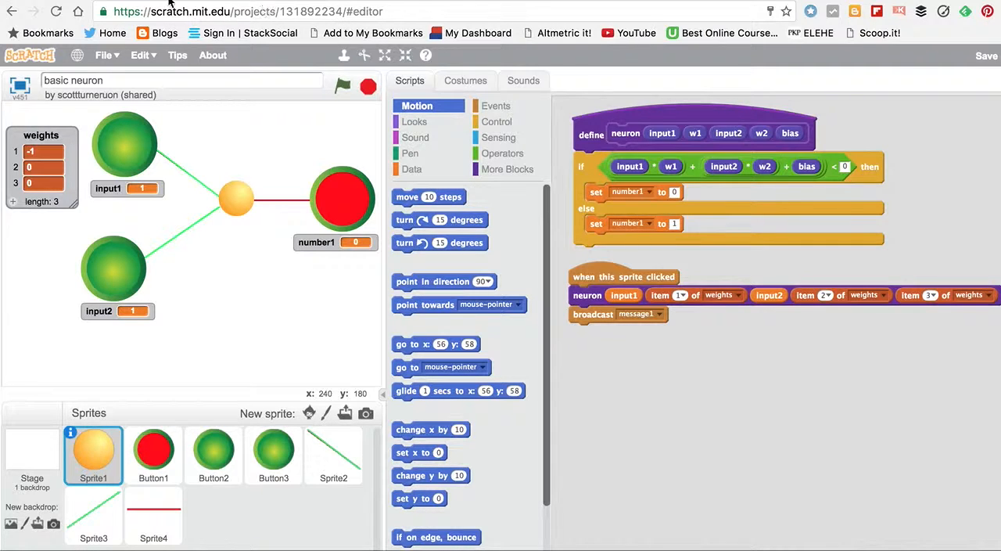
click(235, 11)
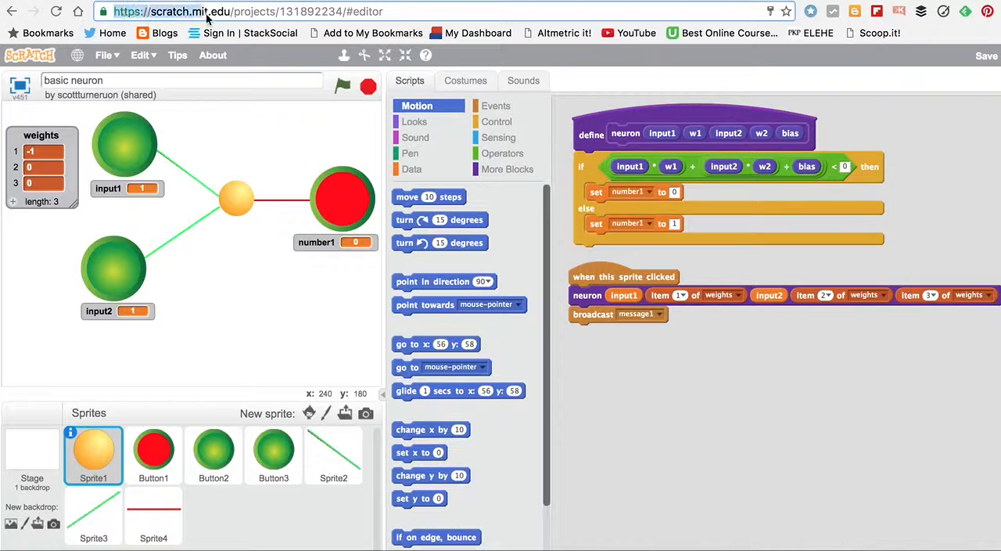